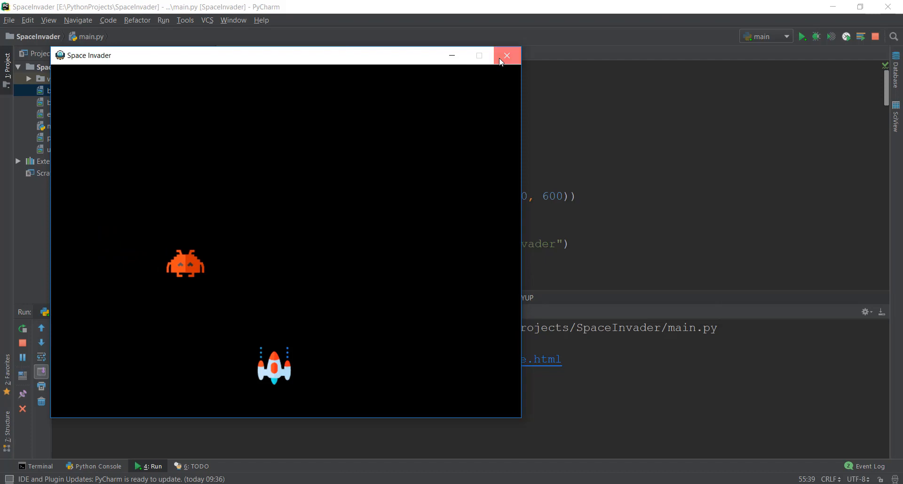
Step: Close the running Space Invader game window with the black background
click(506, 55)
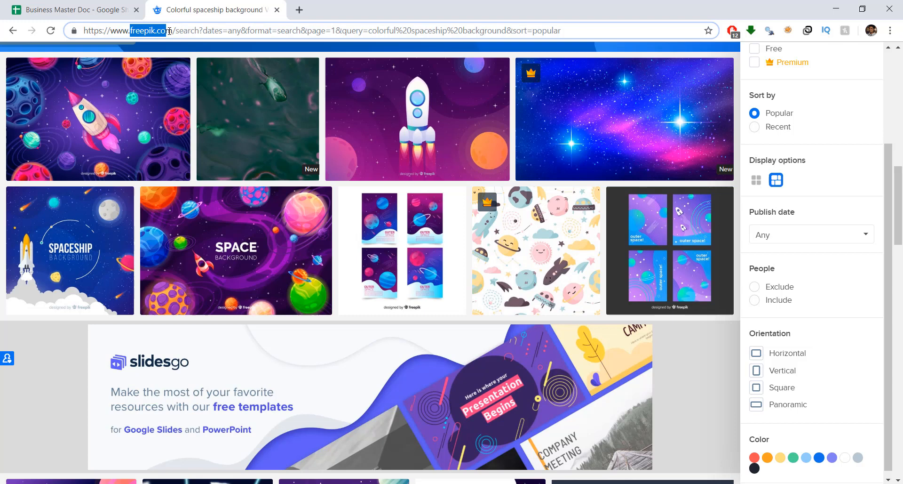
click(147, 31)
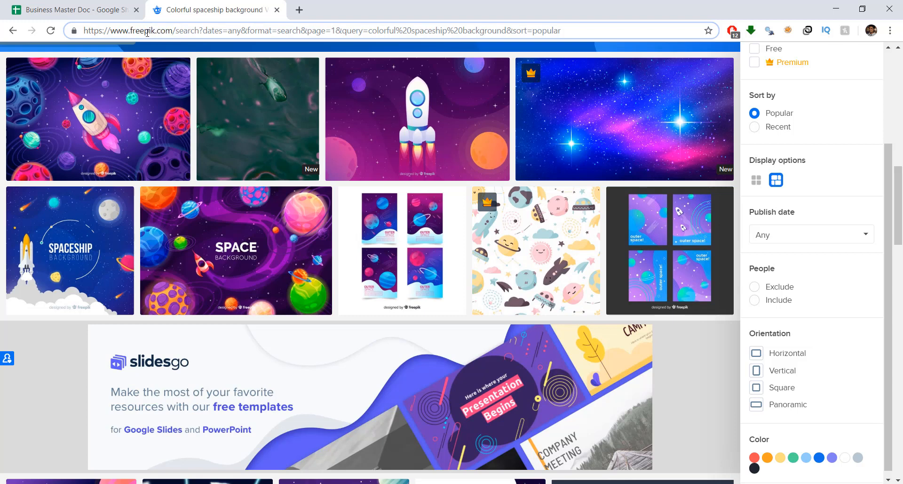
mouse_move(867, 178)
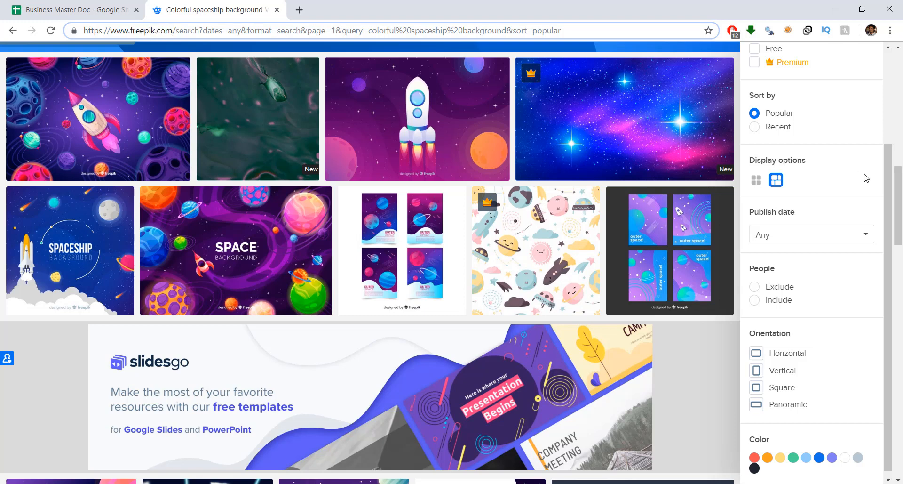
scroll(up, 3)
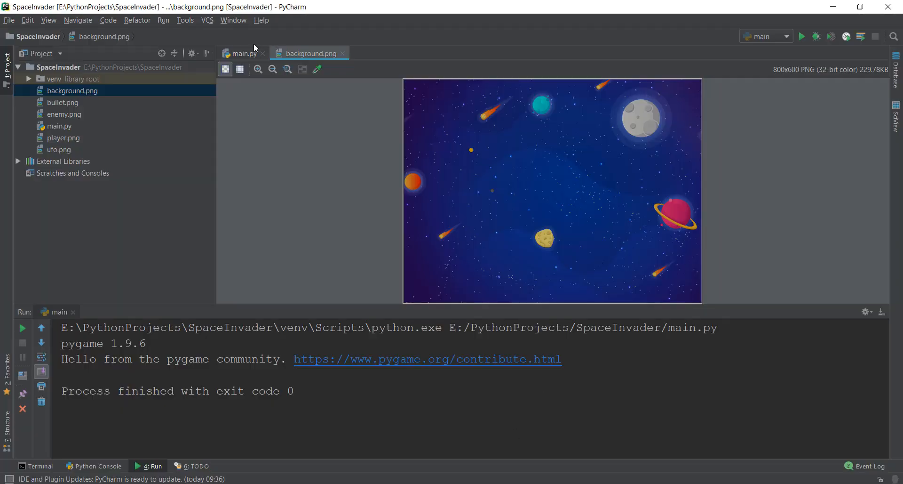
click(241, 53)
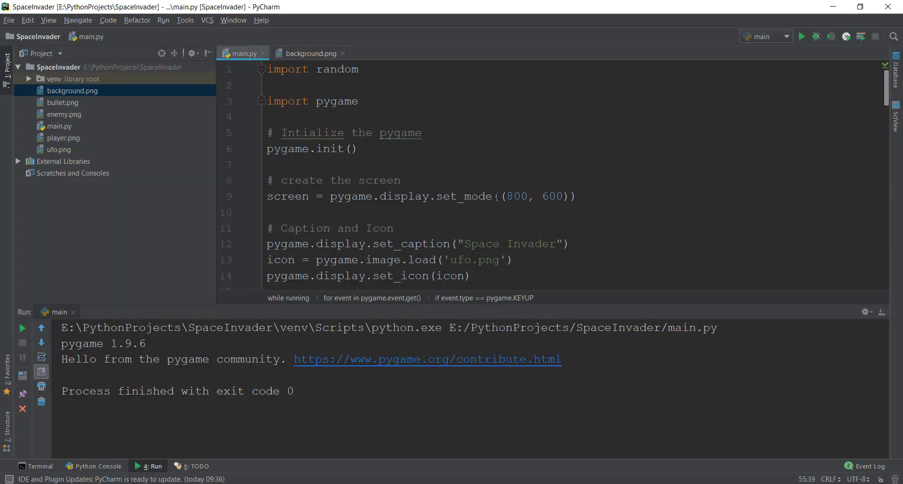
drag(494, 196, 576, 196)
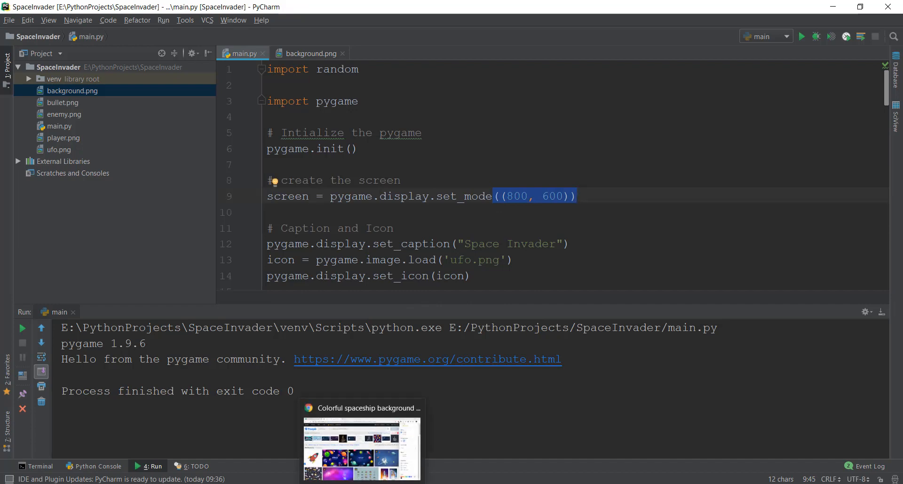
click(361, 407)
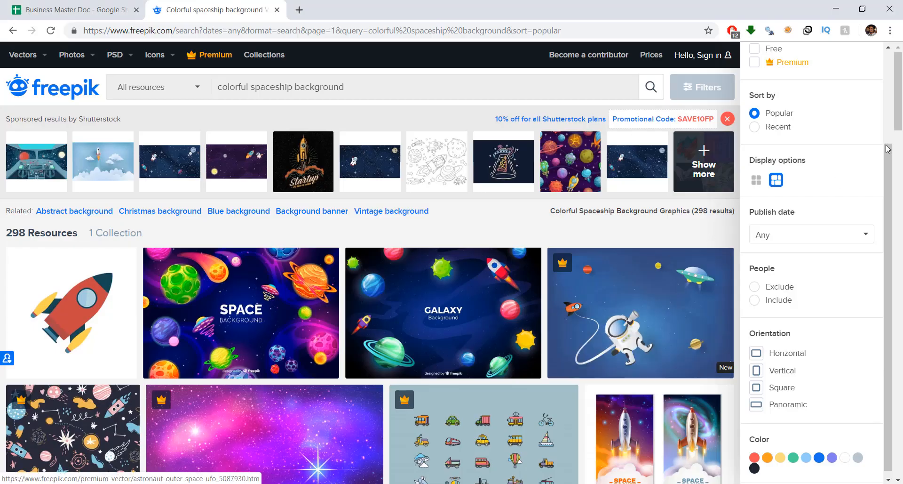
scroll(down, 3)
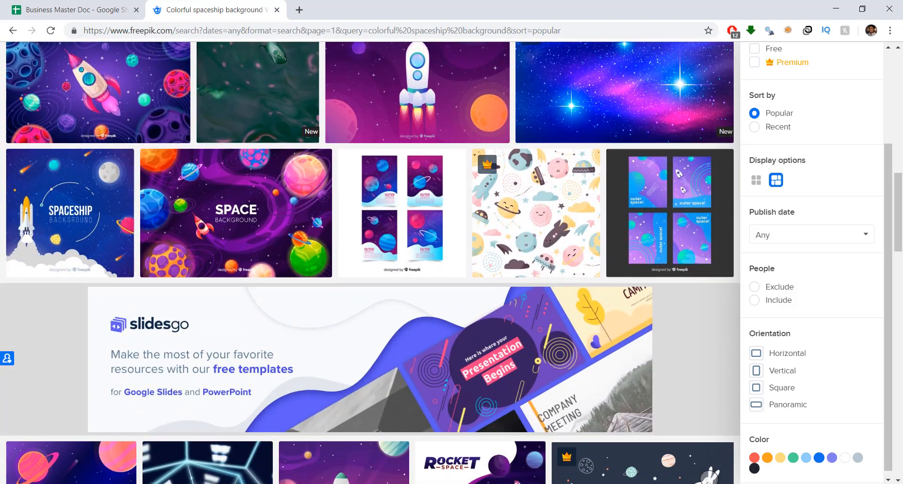
click(69, 212)
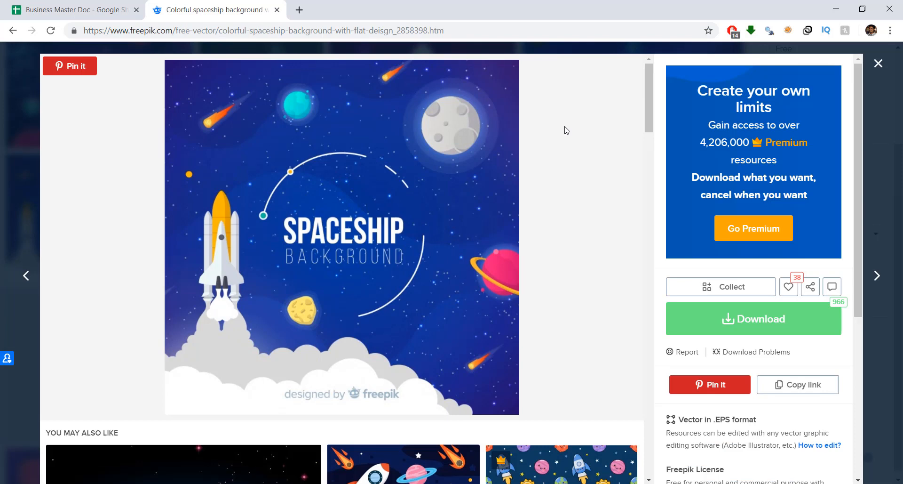
mouse_move(376, 221)
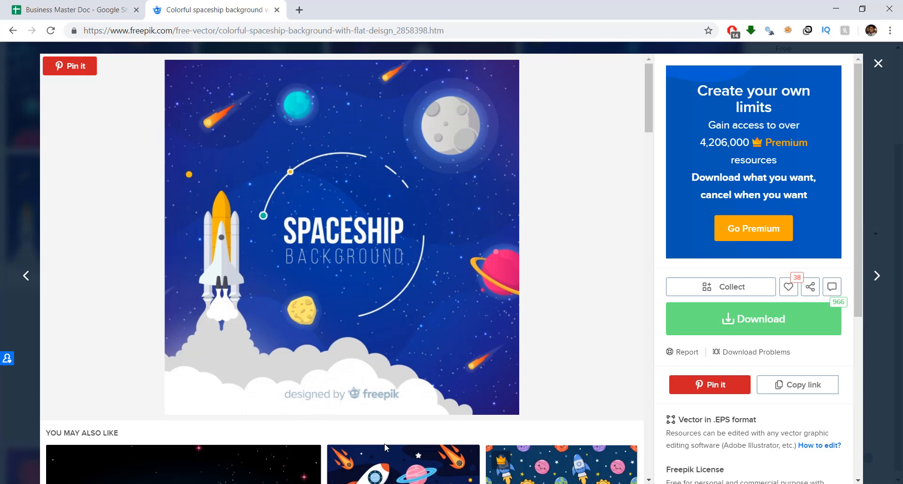
mouse_move(337, 260)
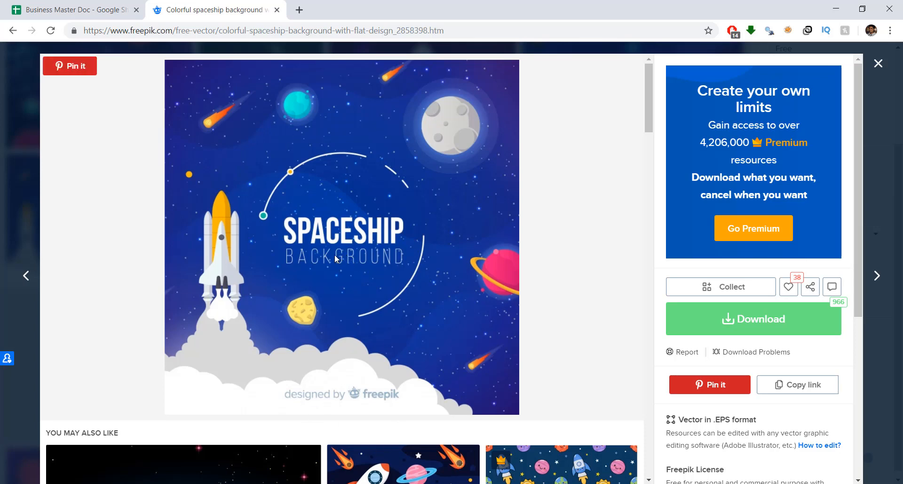
mouse_move(344, 283)
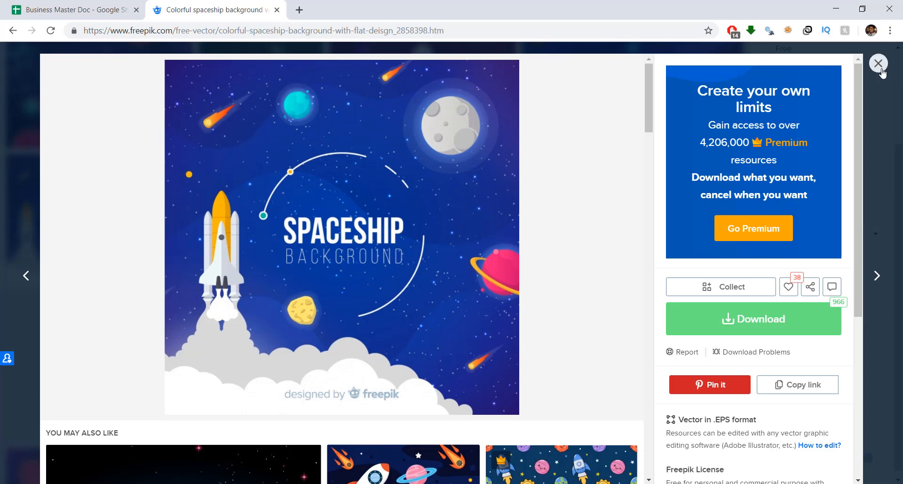
click(878, 62)
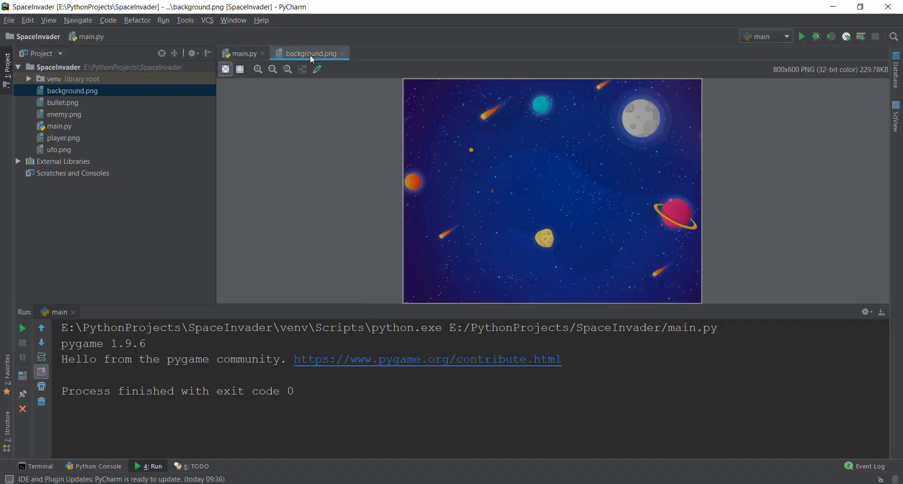
mouse_move(310, 53)
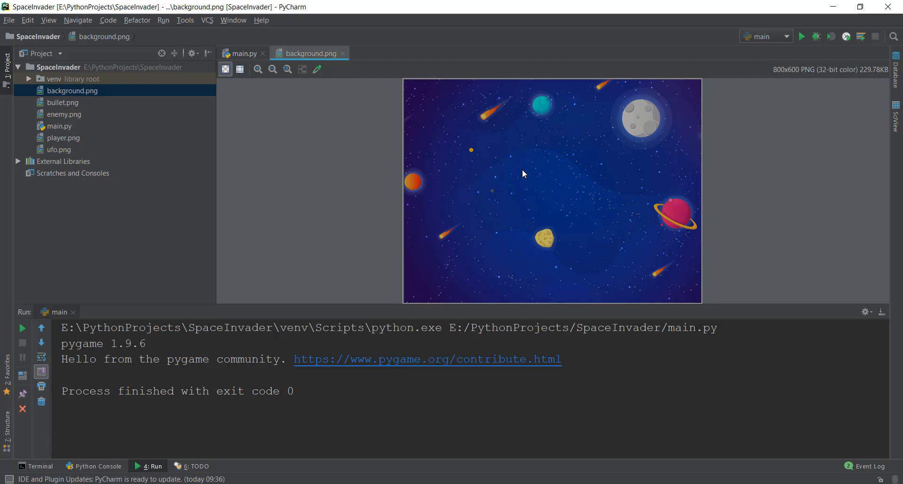
Step: Close the background.png preview and scroll main.py below the screen setup code
click(243, 53)
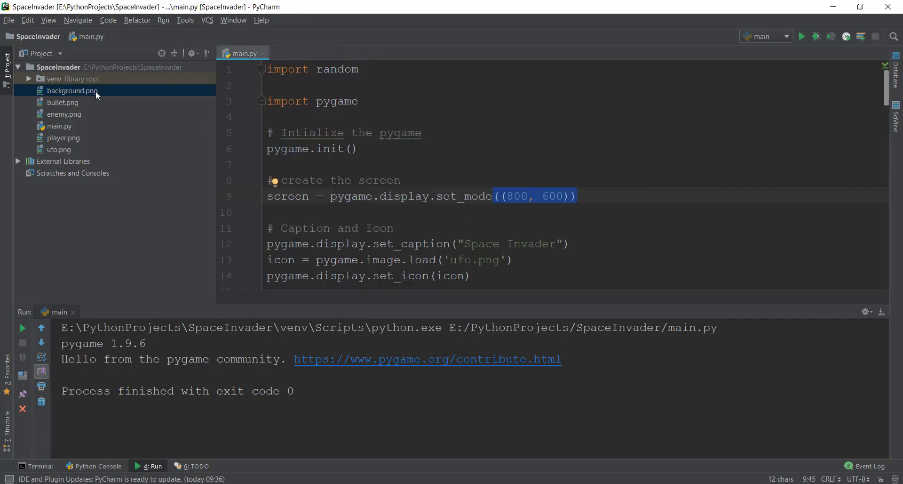
click(419, 132)
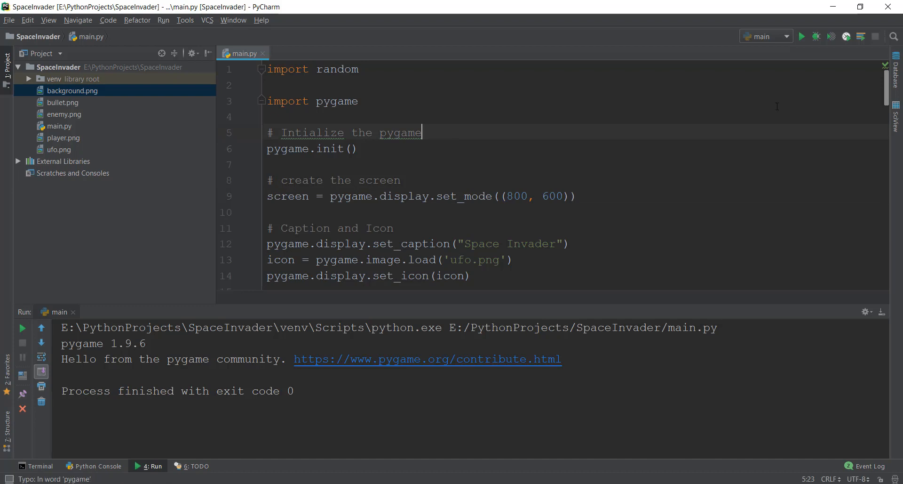
scroll(down, 3)
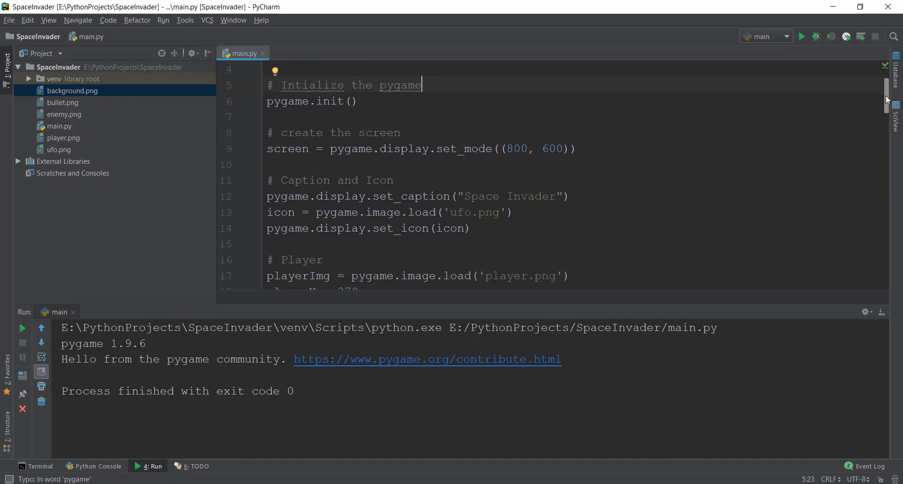
scroll(down, 3)
text(#)
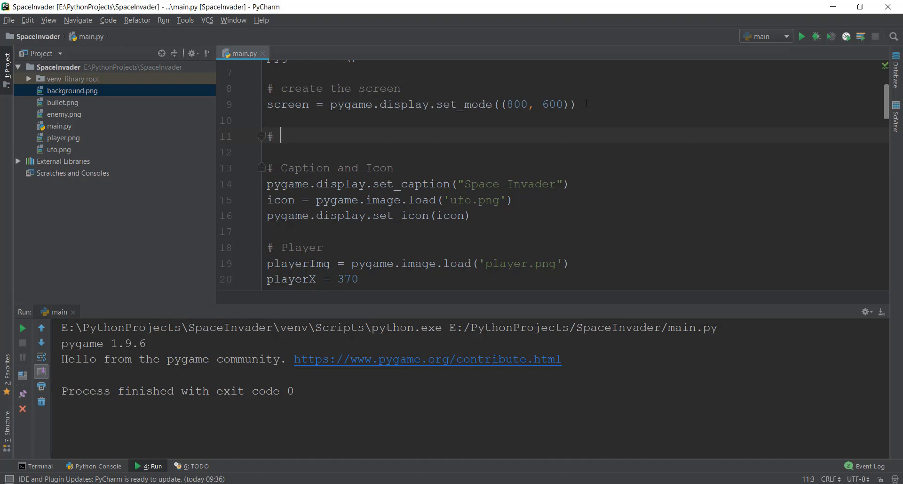
Step: Add a '# Background' comment with background = pygame.image.load('background.png'), then close the test game
text(Back)
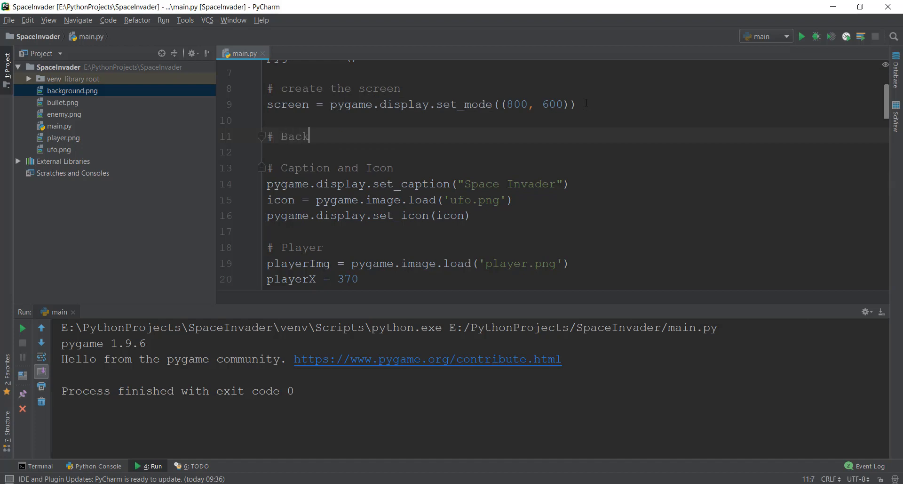
text(ground)
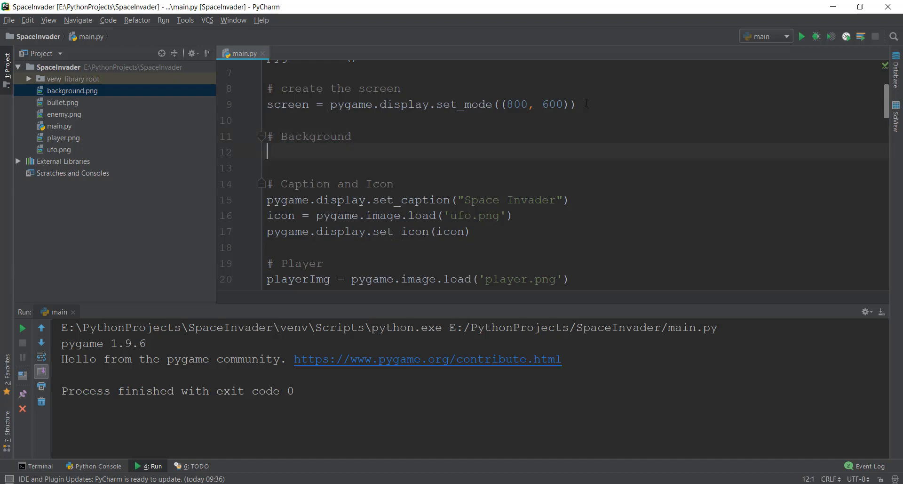
text(background = pygame.image.load('.png)
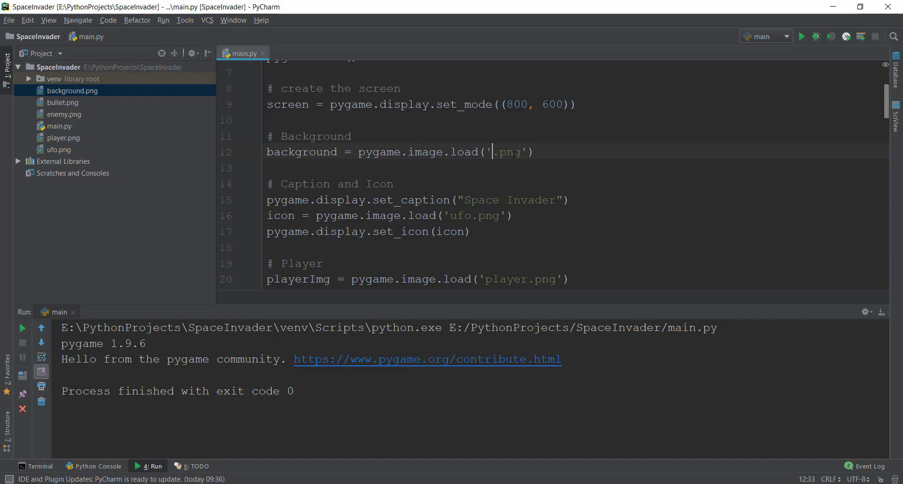
text(background)
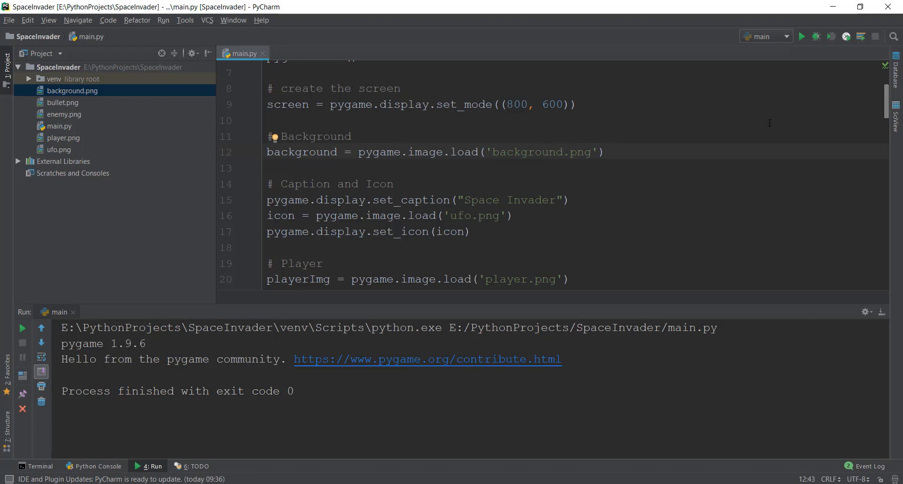
mouse_move(500, 252)
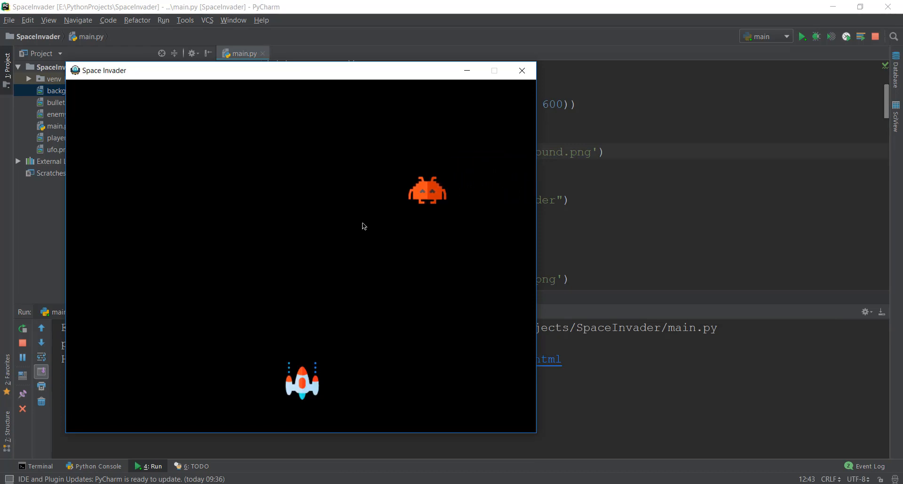
click(521, 70)
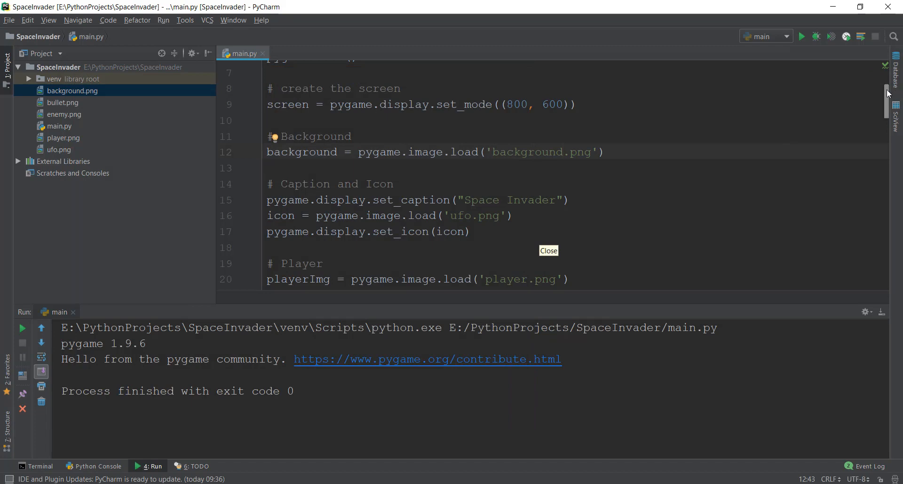
Step: Add a '# Background Image' comment below the screen fill call in the game loop
scroll(down, 3)
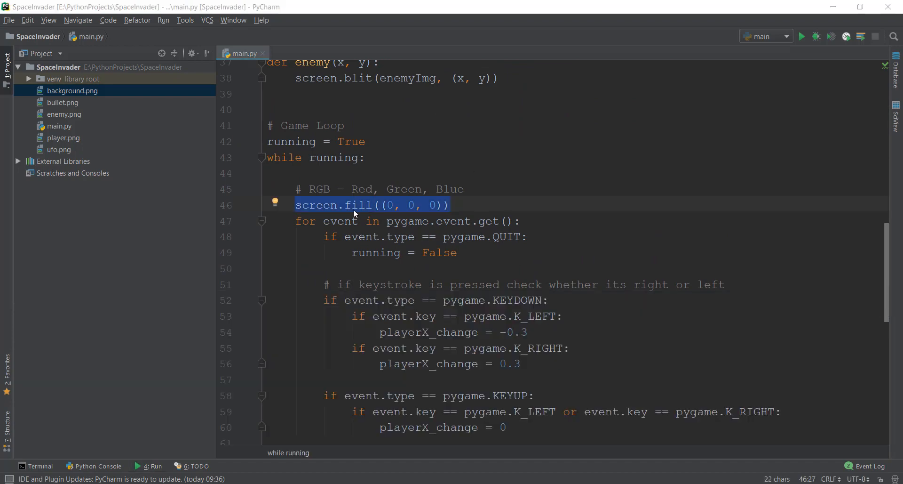
mouse_move(348, 211)
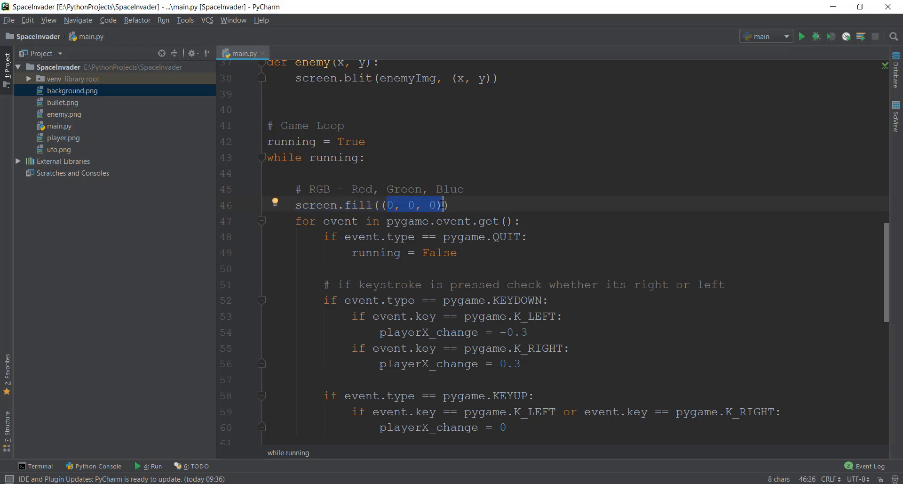
key(enter)
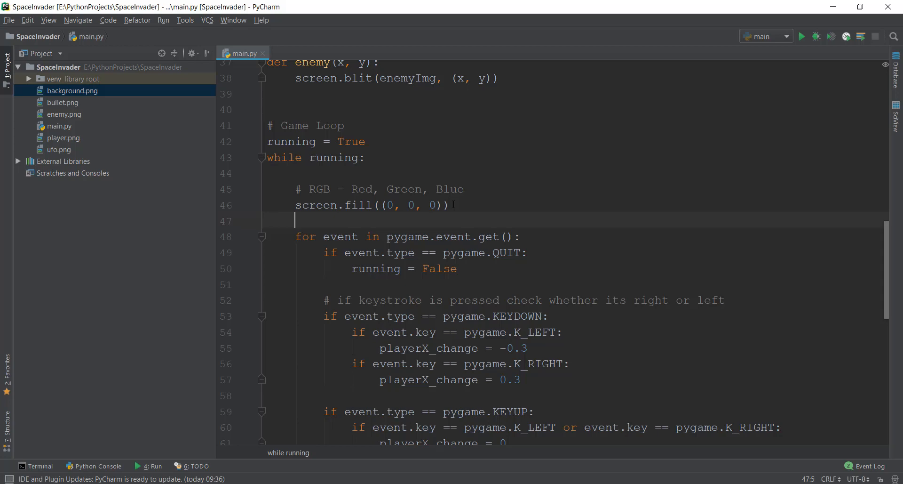
text(#)
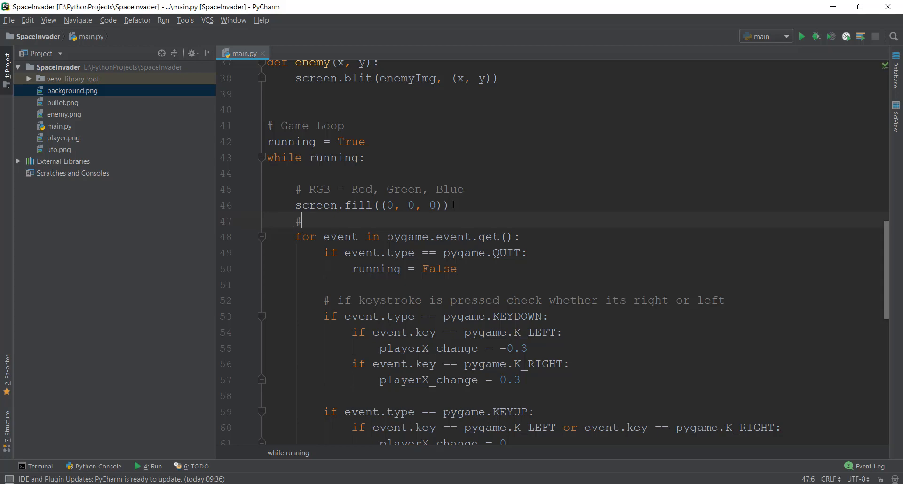
text(ackground Image)
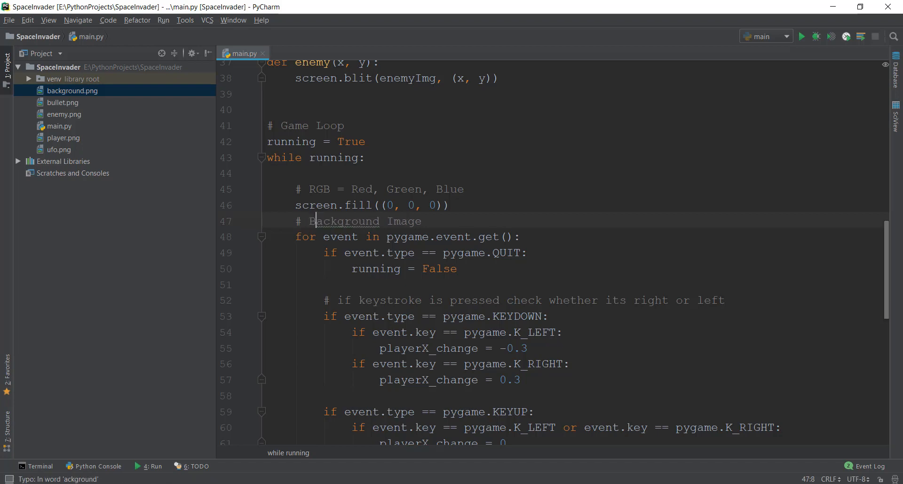
Step: Draw the background with screen.blit(background, (0, 0)) under that comment
key(enter)
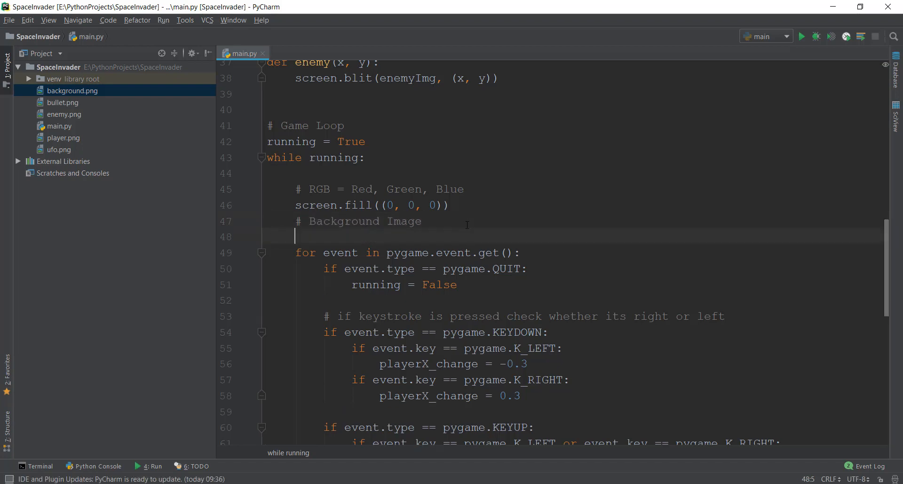
text(s)
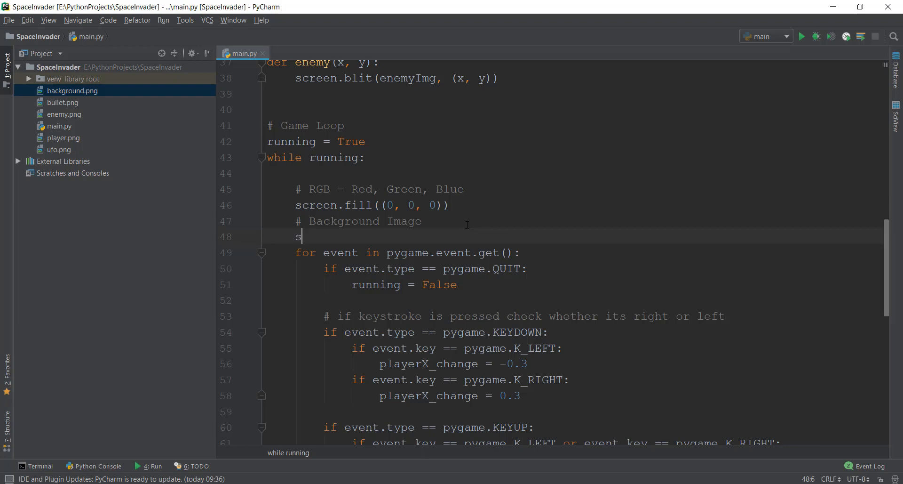
text(ecr)
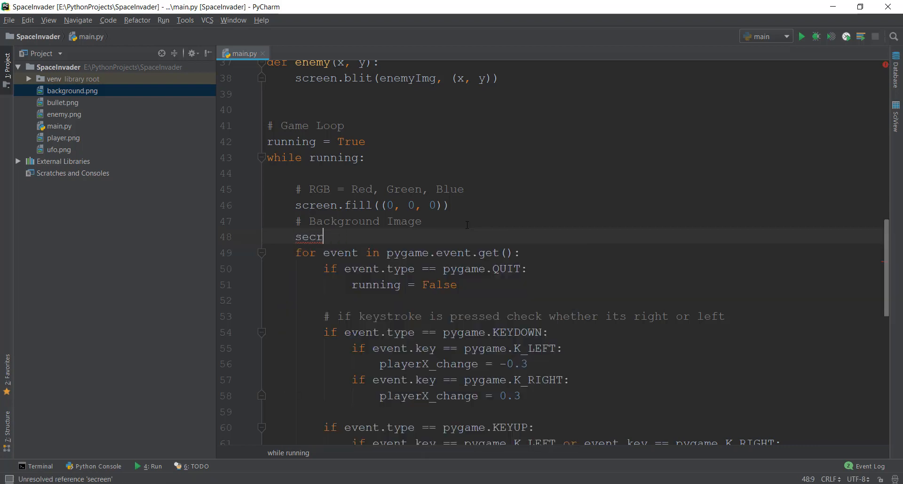
text(screen.blit()
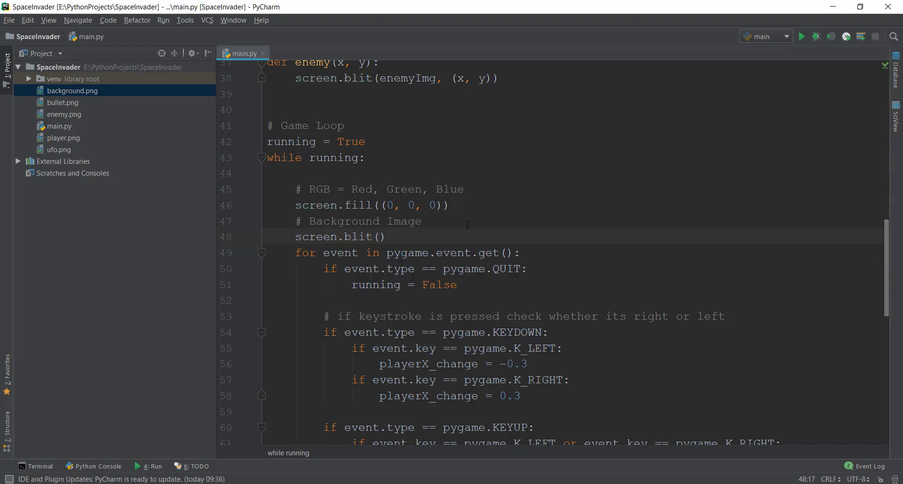
text(background,)
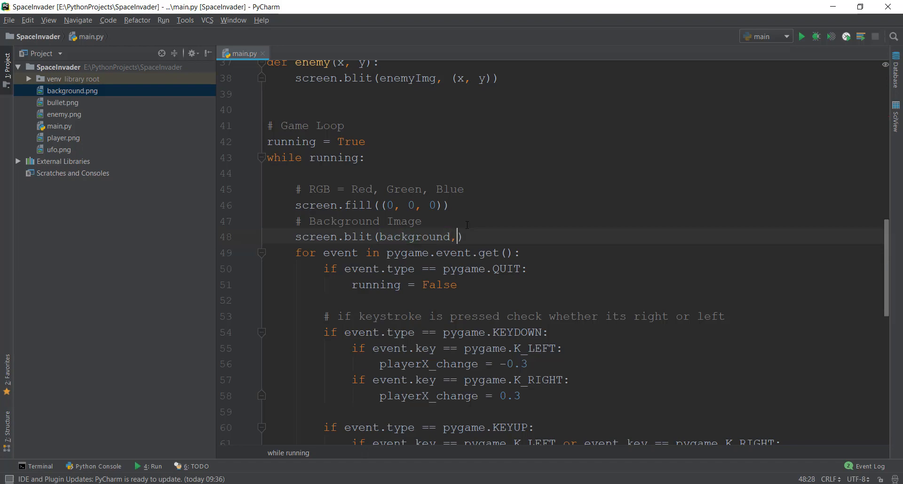
text(())
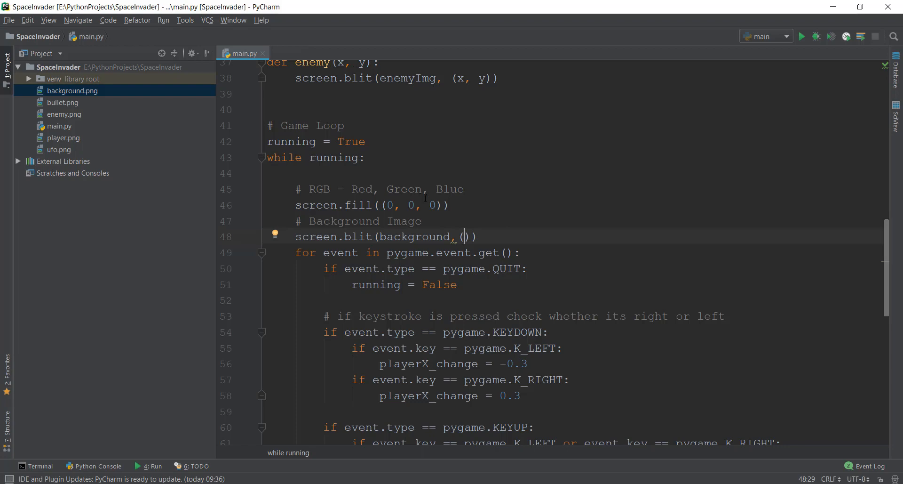
text(0, 0)
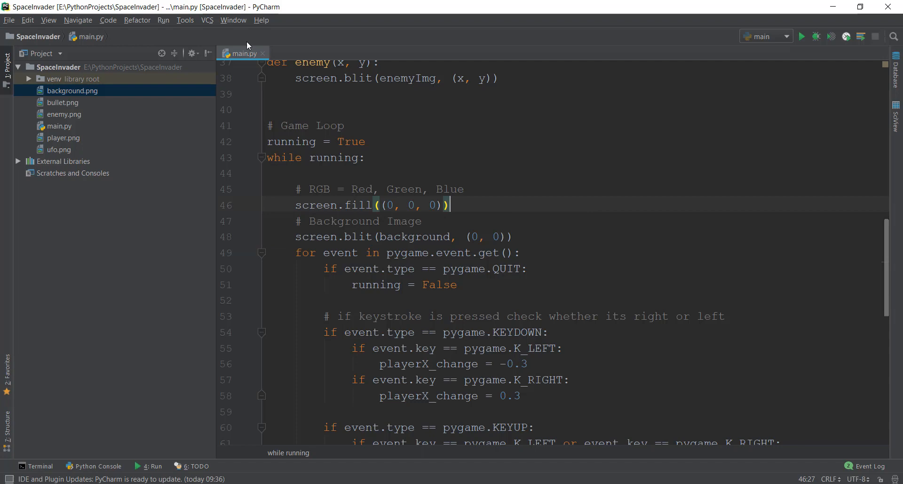
Step: Run the game to check the space background behind the ship and enemy, then close it
click(800, 36)
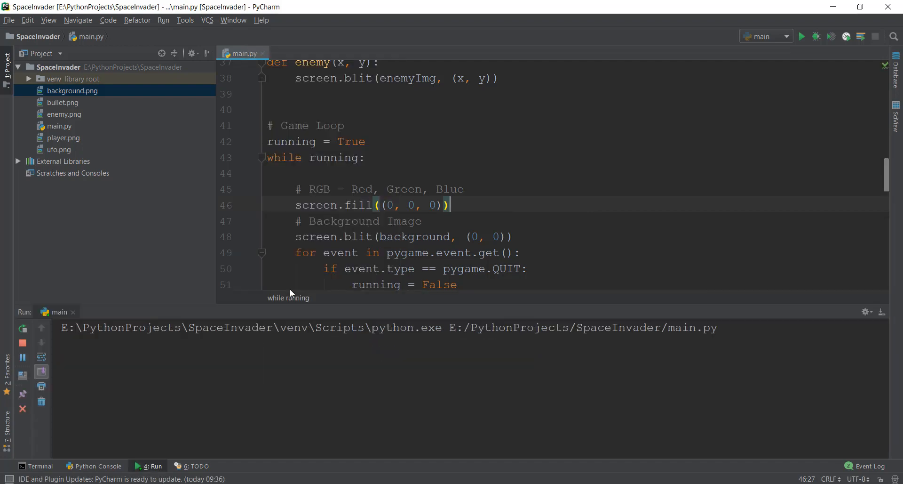
click(801, 36)
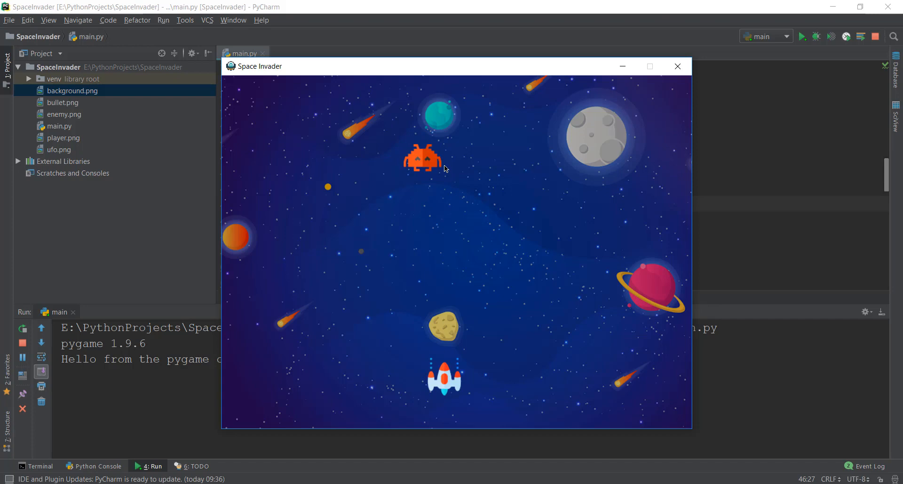
click(678, 66)
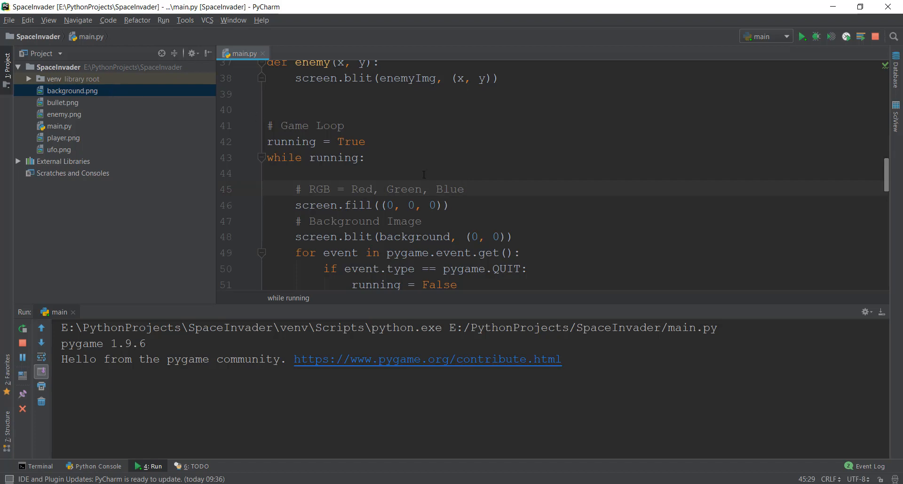
click(268, 173)
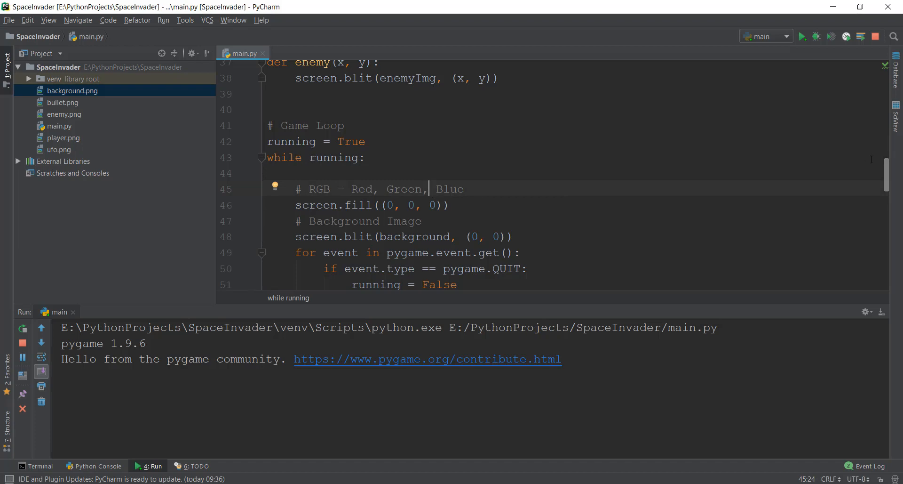
scroll(down, 3)
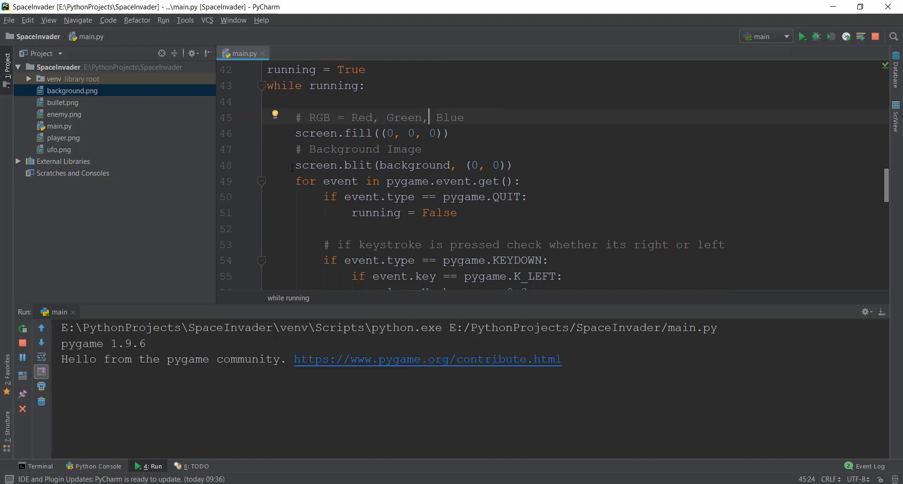
triple_click(403, 166)
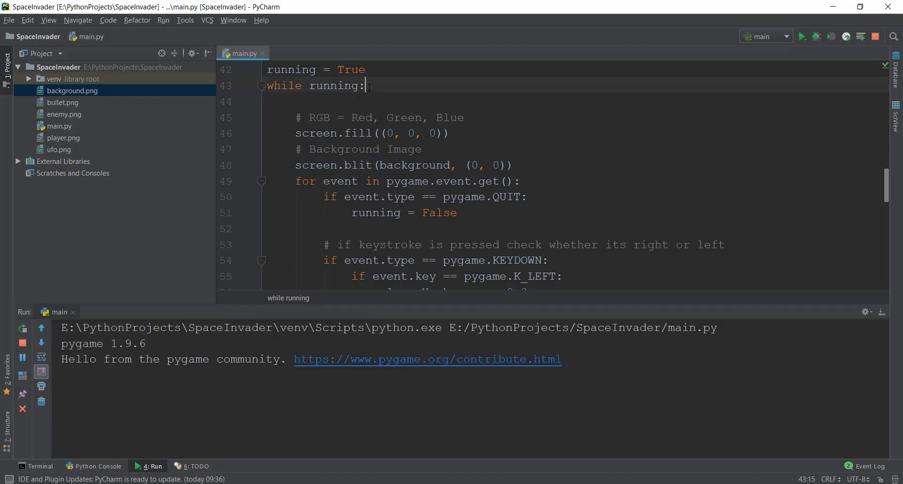
scroll(down, 3)
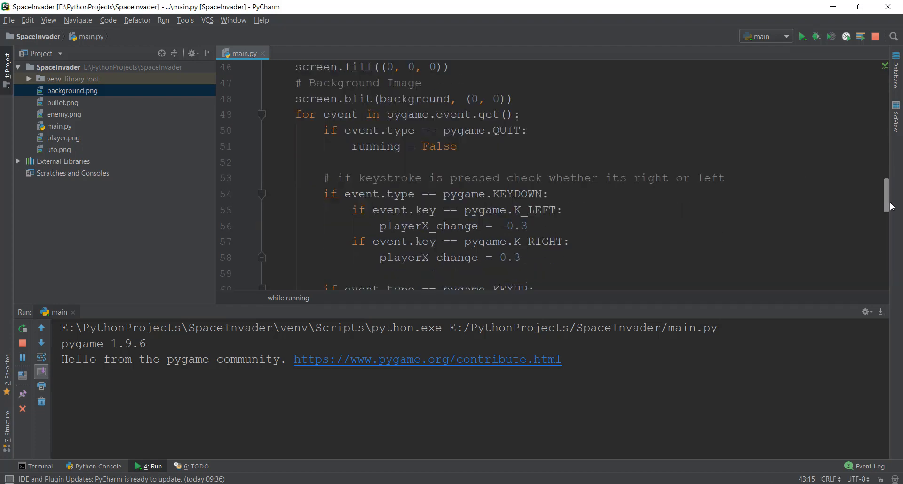
scroll(down, 3)
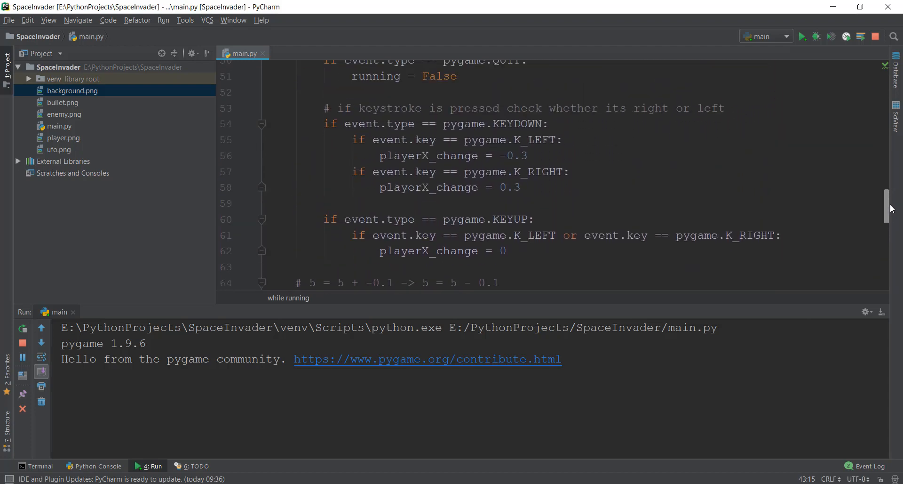
double_click(510, 182)
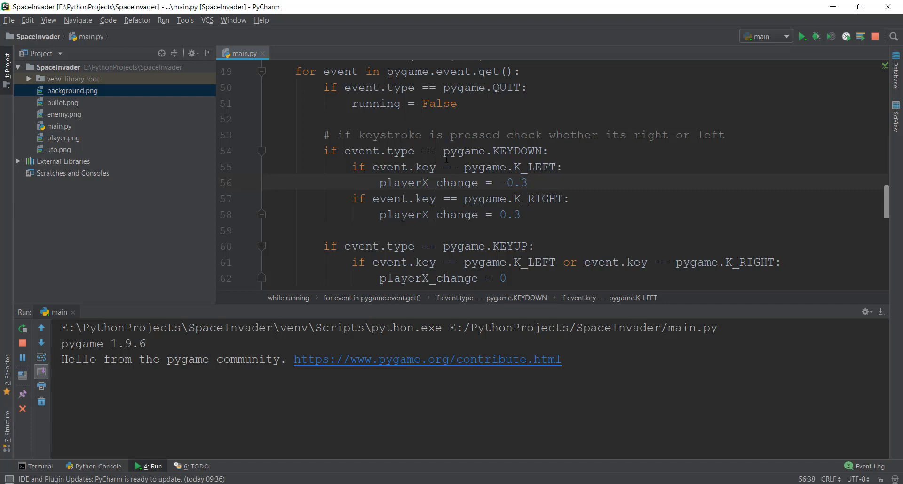
Step: Raise player key movement to -5/5 and enemy edge-bounce speeds to 4/-4
text(5)
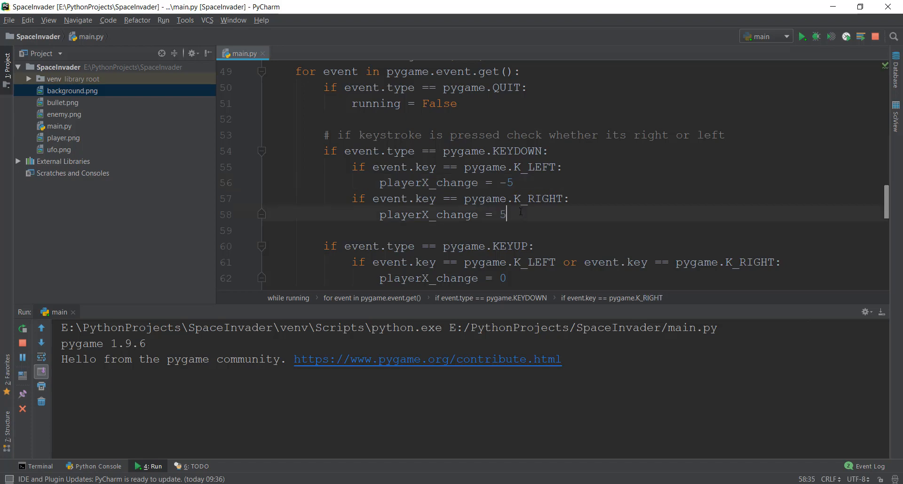
scroll(down, 3)
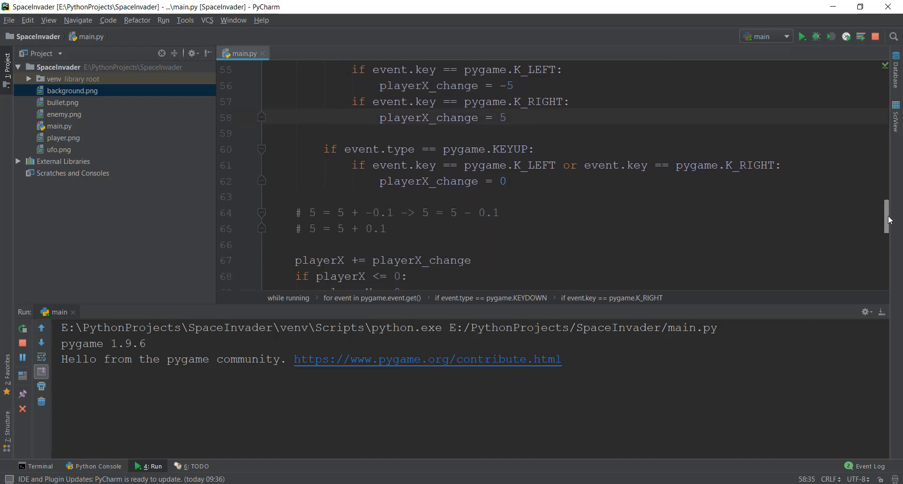
scroll(down, 3)
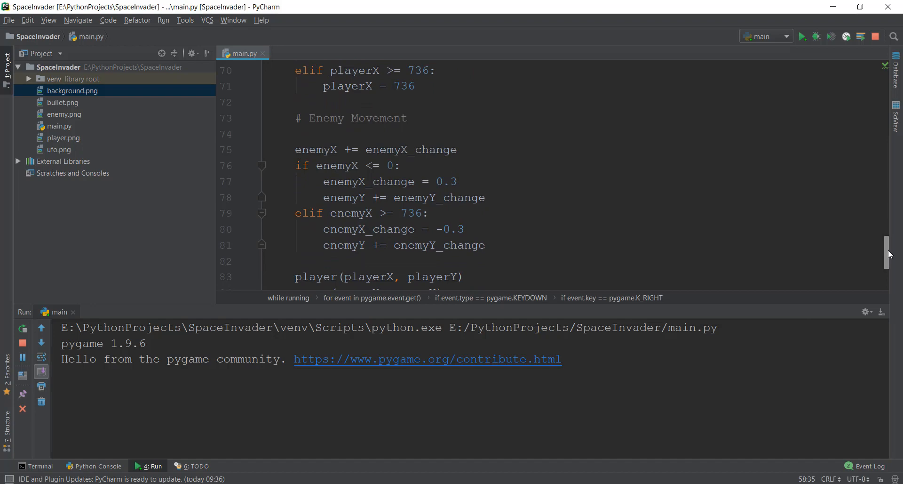
click(444, 181)
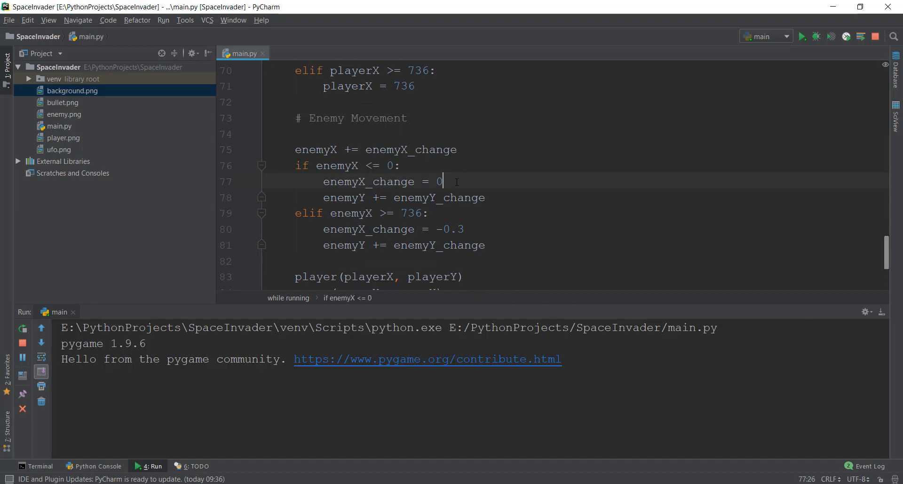
text(4)
click(575, 230)
text(4)
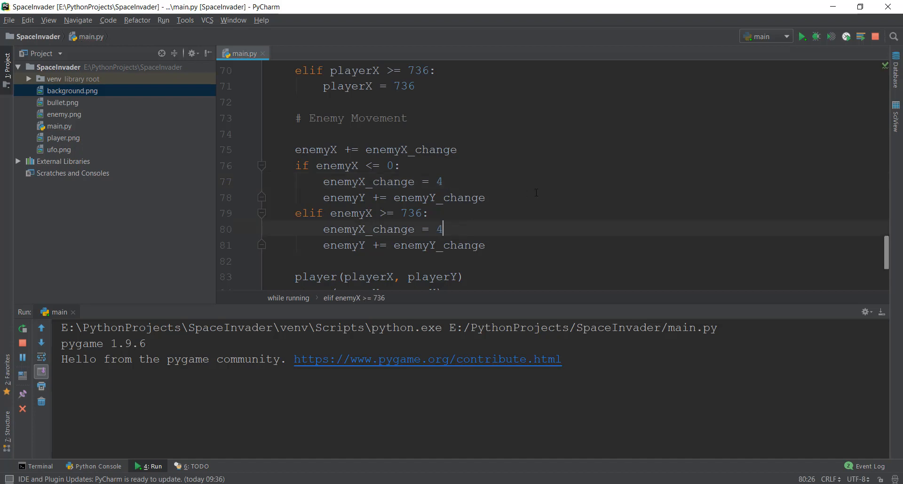
text(-0.3)
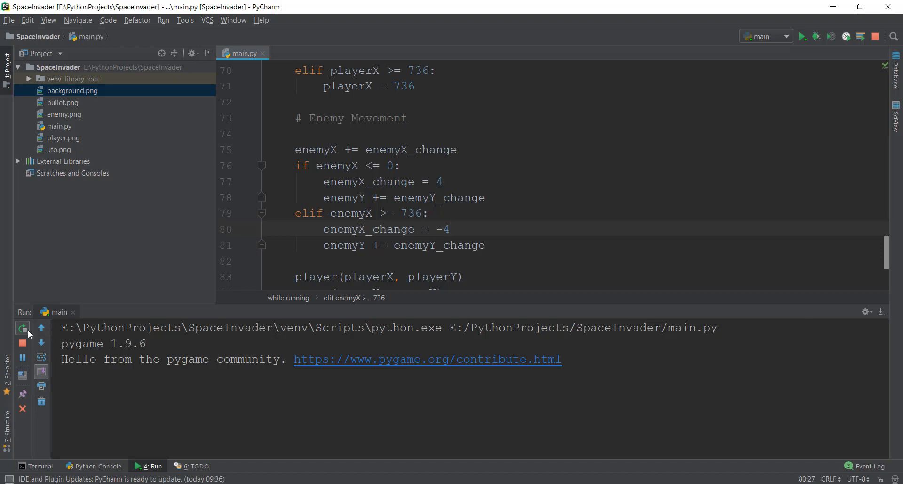
click(22, 328)
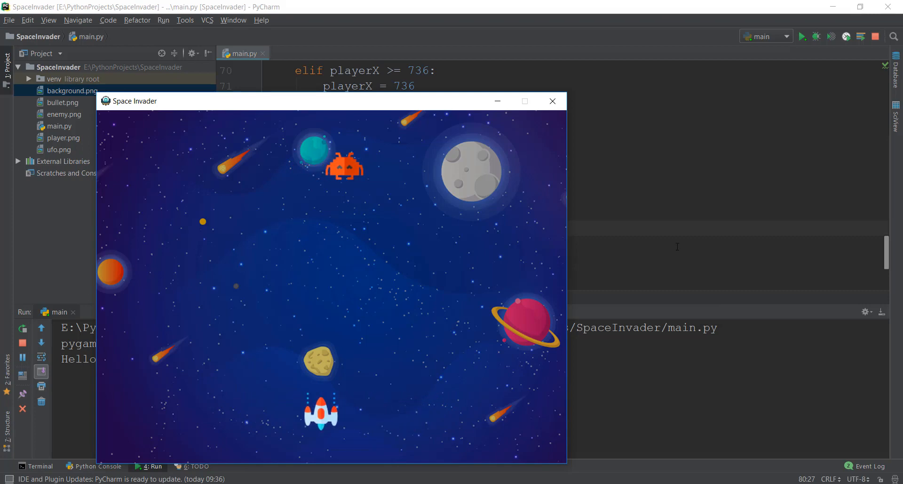
click(552, 101)
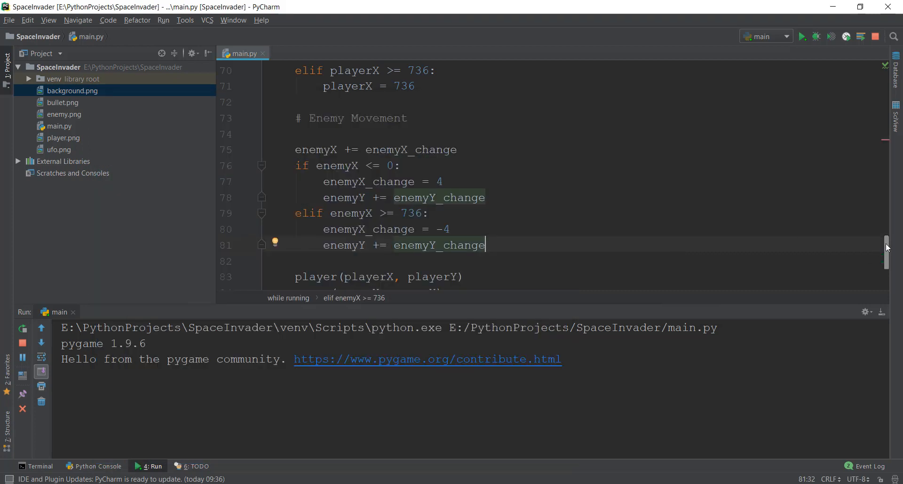
Step: Change enemyX_change from 0.3 to 4 and rerun the game
scroll(down, 3)
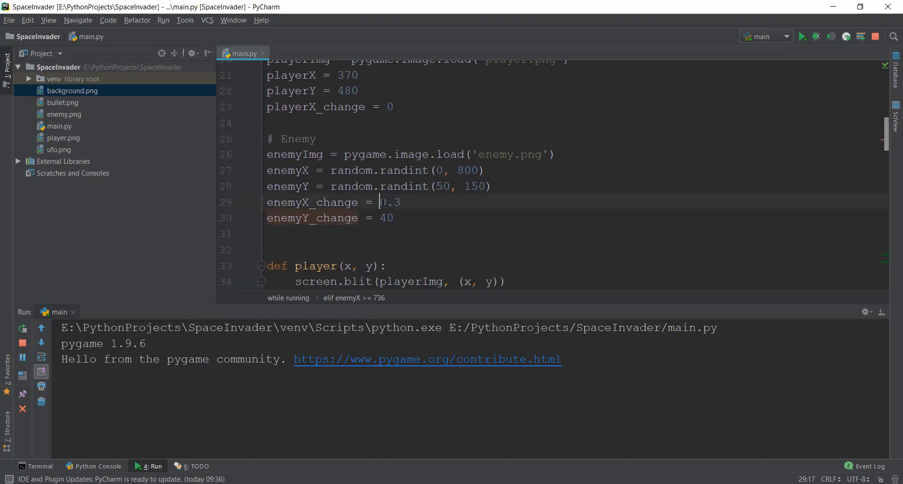
double_click(389, 203)
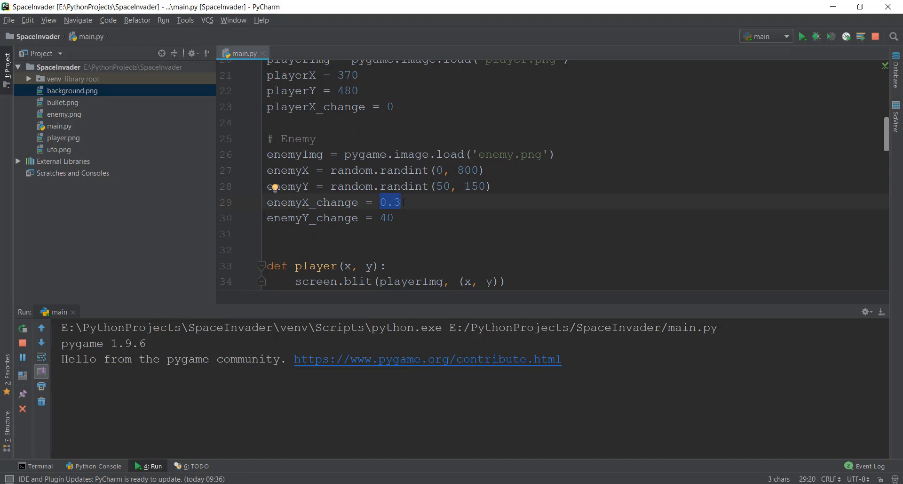
text(4)
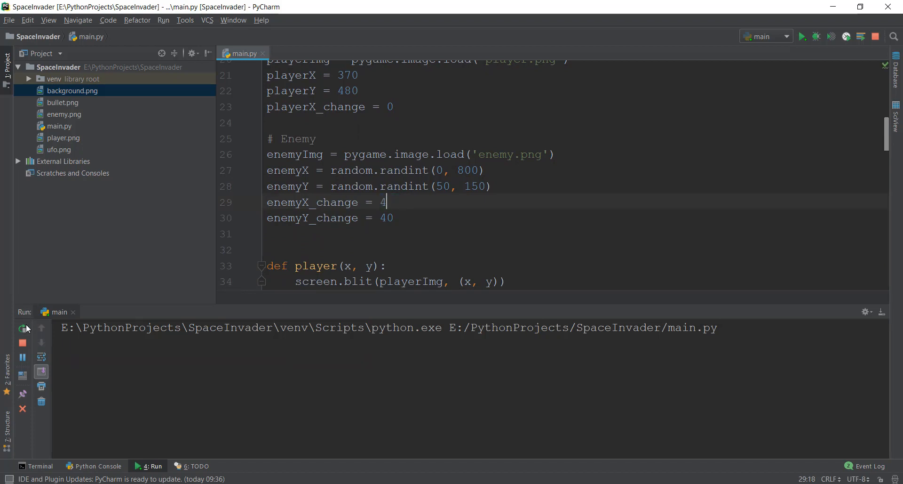
click(22, 327)
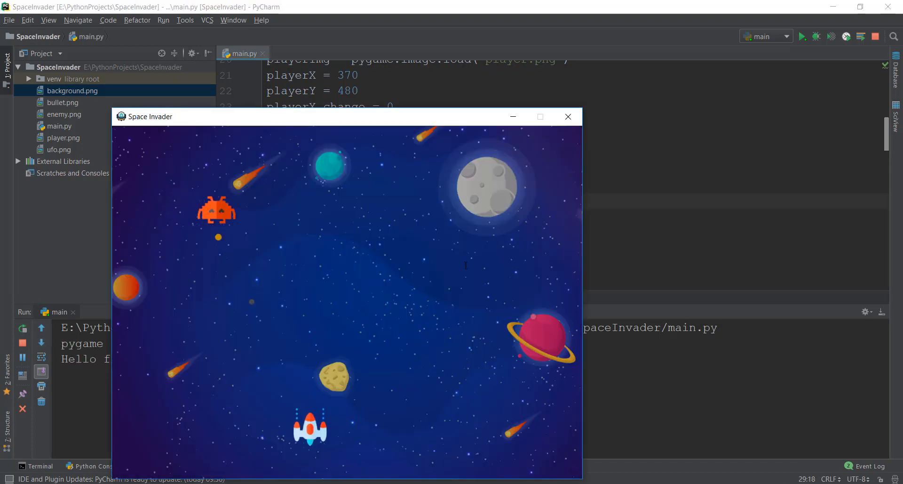